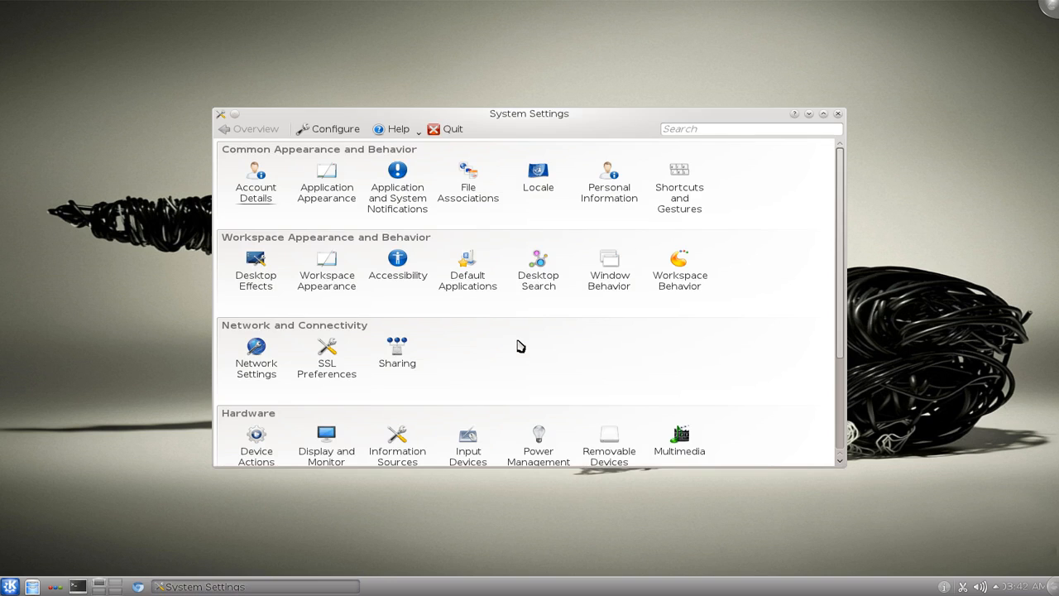
Step: Open the Login Screen module under System Administration at its Convenience tab
scroll(down, 3)
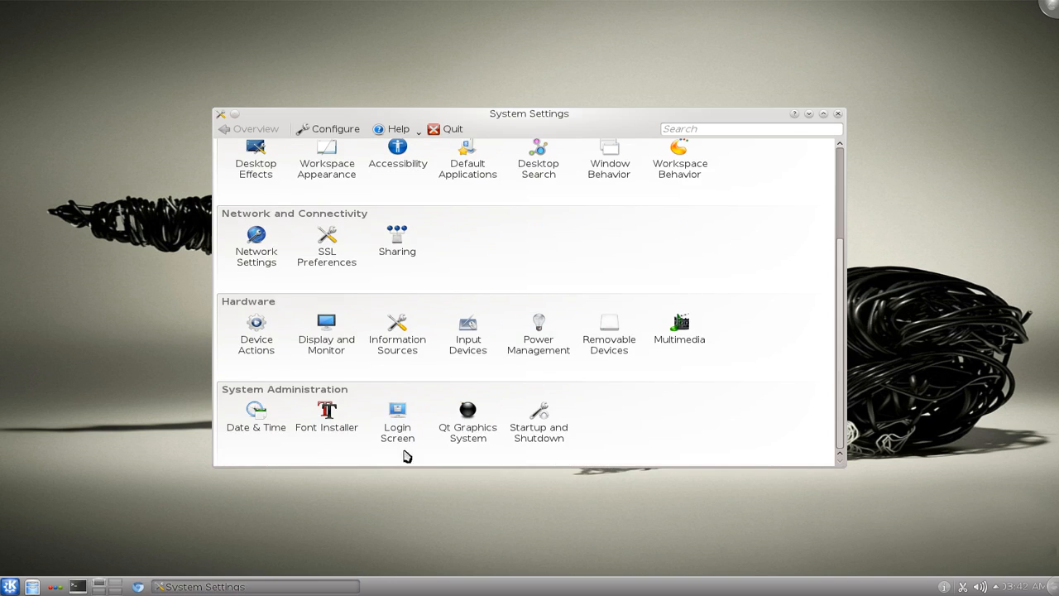
click(397, 410)
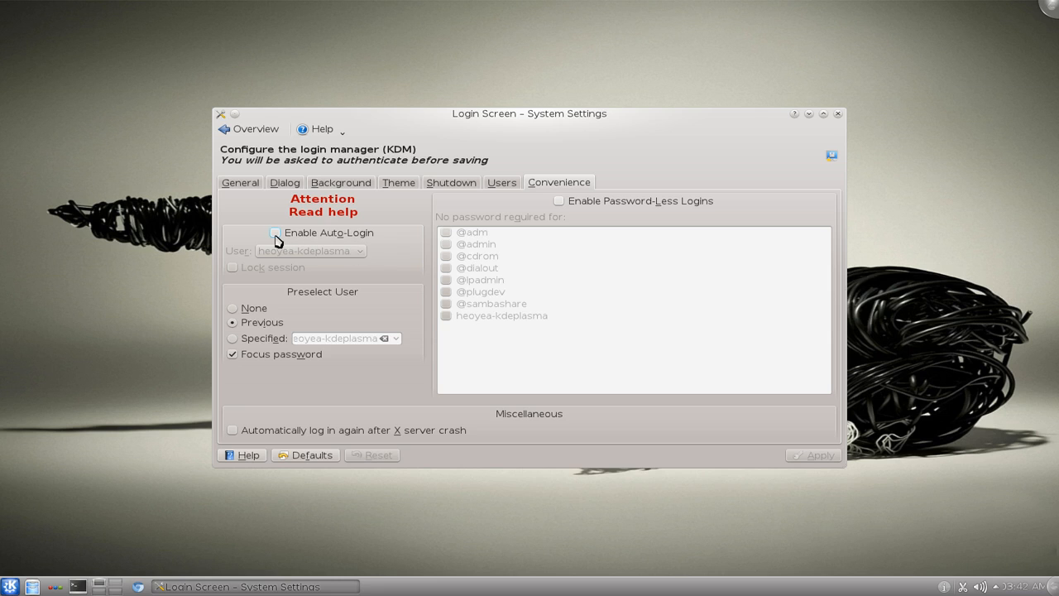
Step: Enable Auto-Login and apply, which fails with authentication error code 4
click(274, 232)
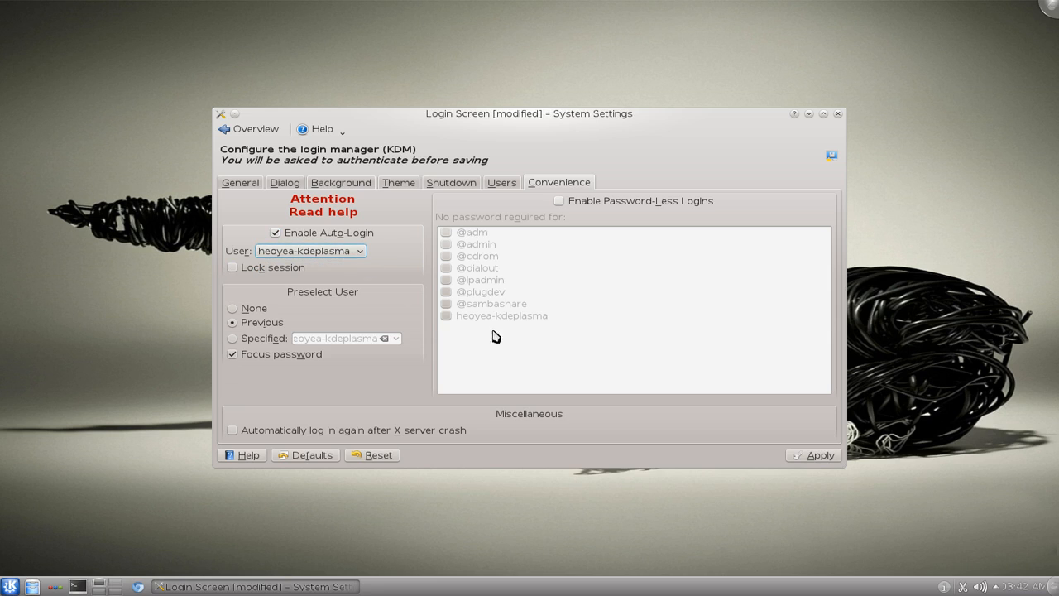
click(818, 455)
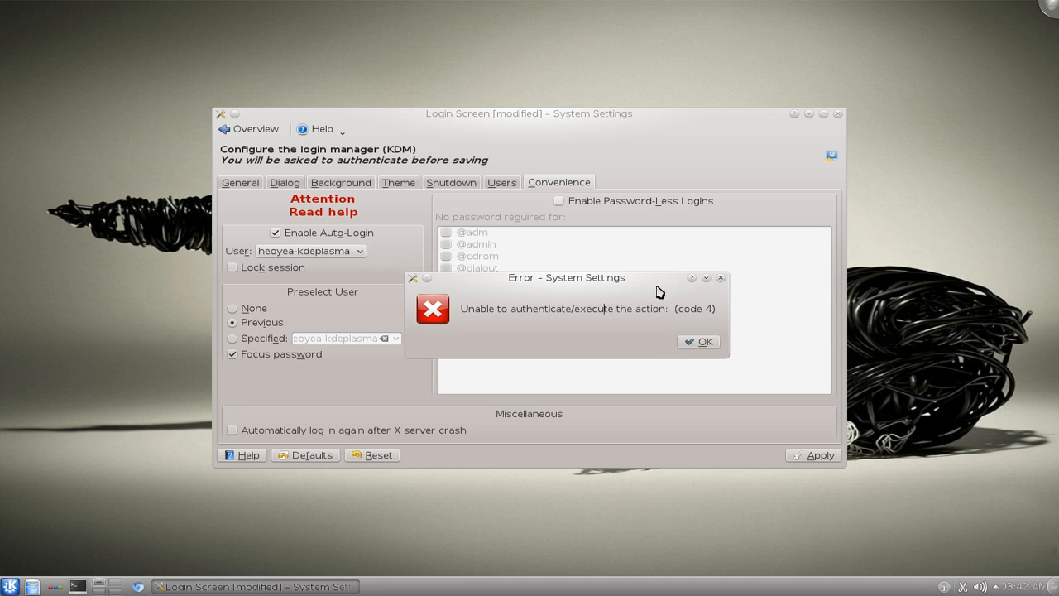
Step: Dismiss the authentication error dialog and close System Settings
click(697, 341)
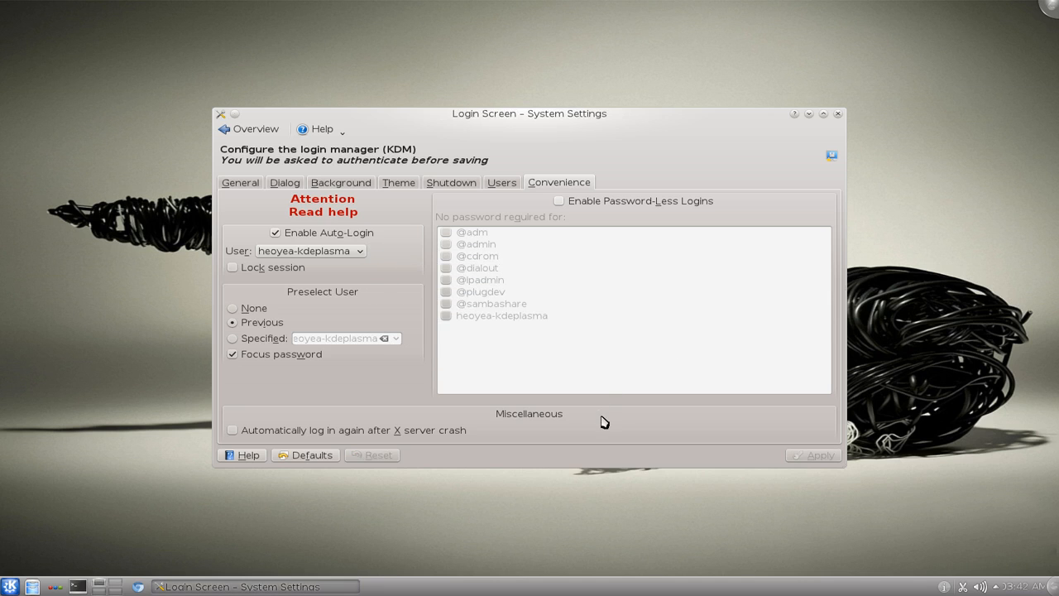
mouse_move(717, 419)
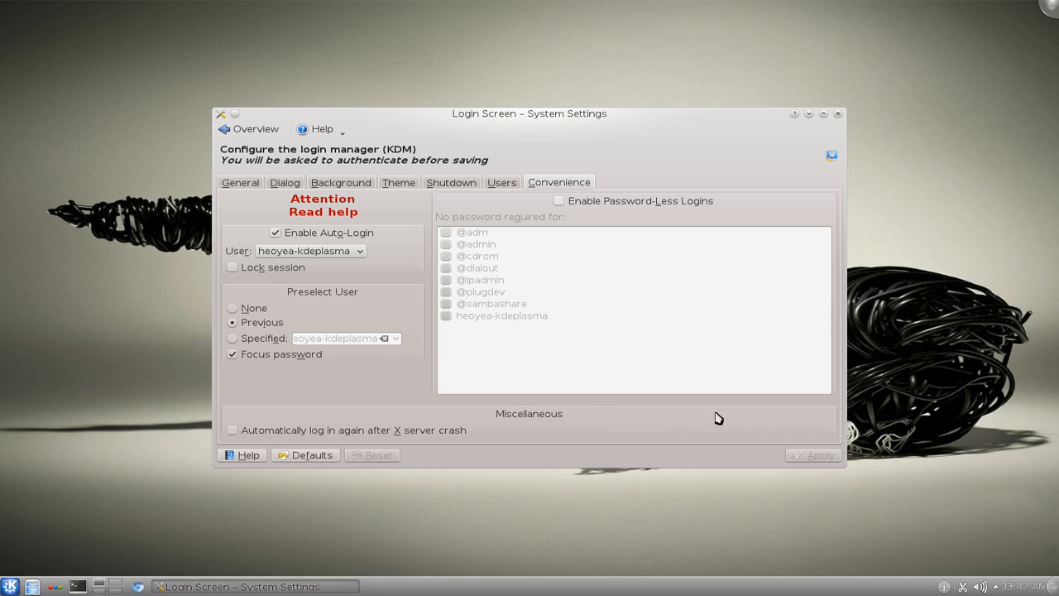
mouse_move(839, 115)
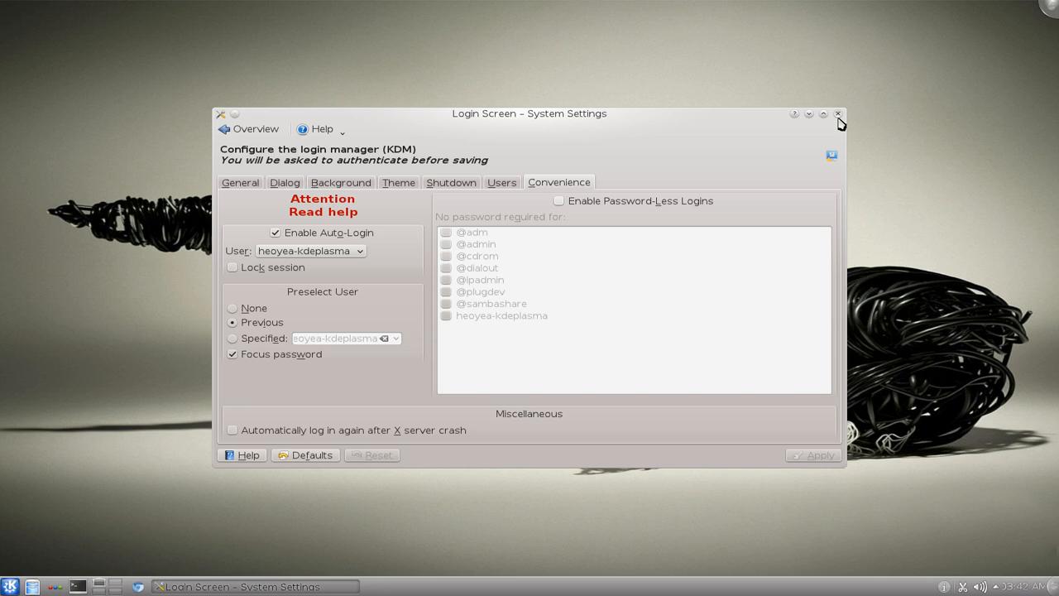
click(837, 114)
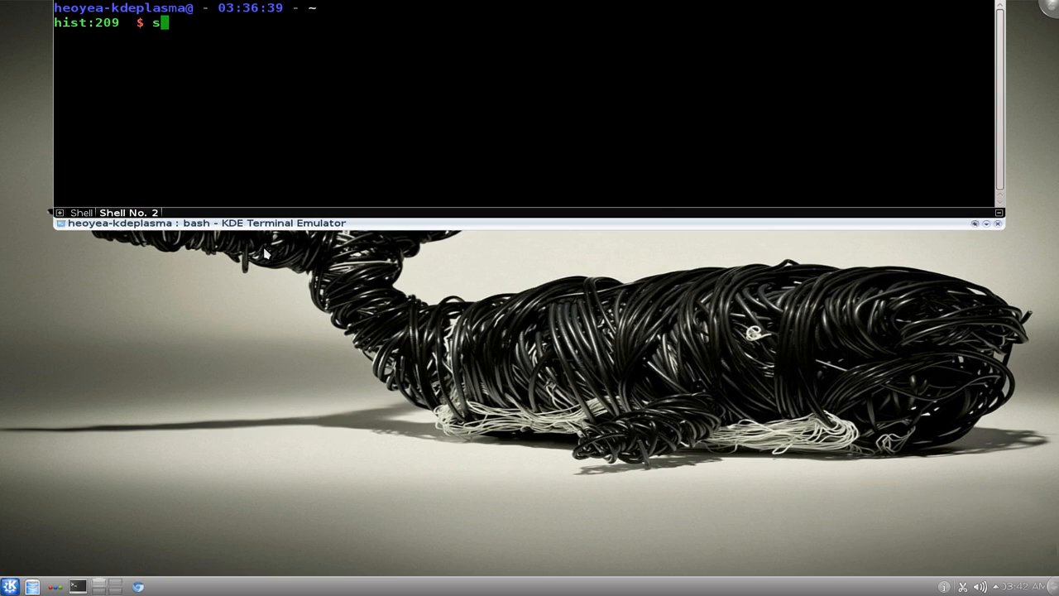
Step: Run 'sudo systemsettings' in the Yakuake terminal to relaunch System Settings
text(udo)
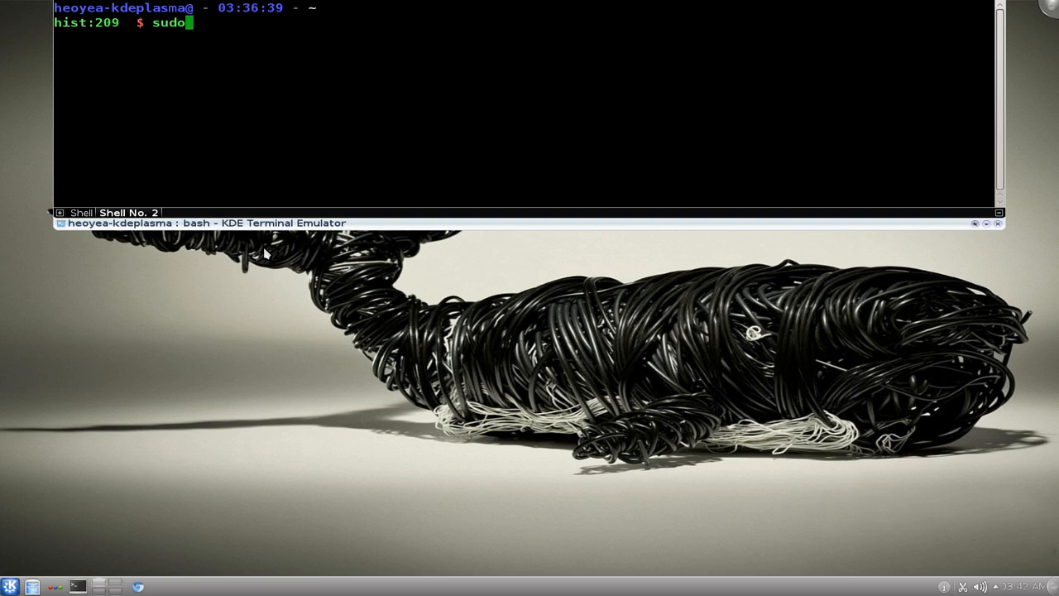
key(space)
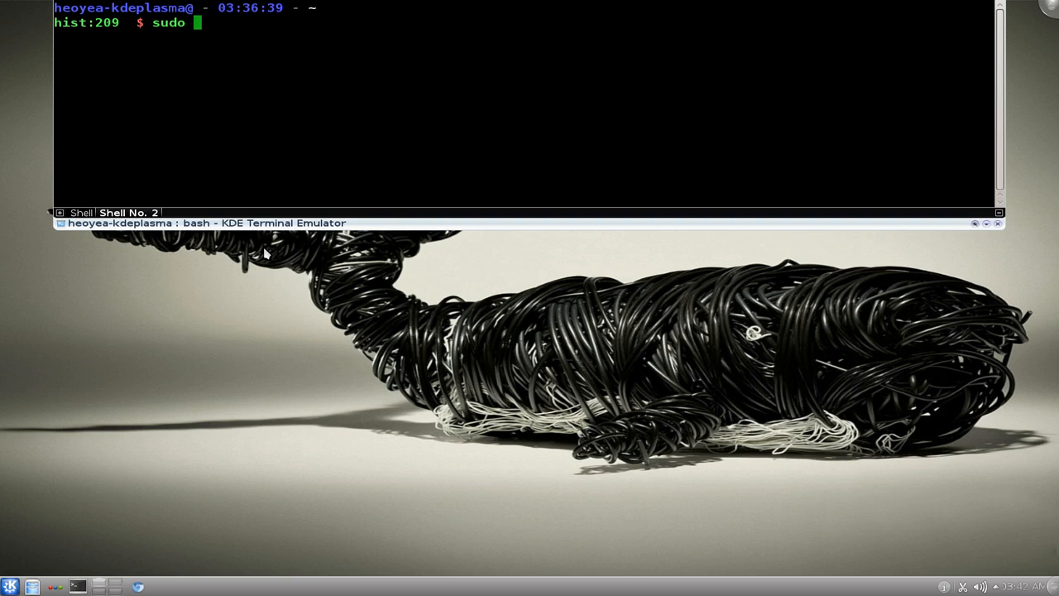
text(sys)
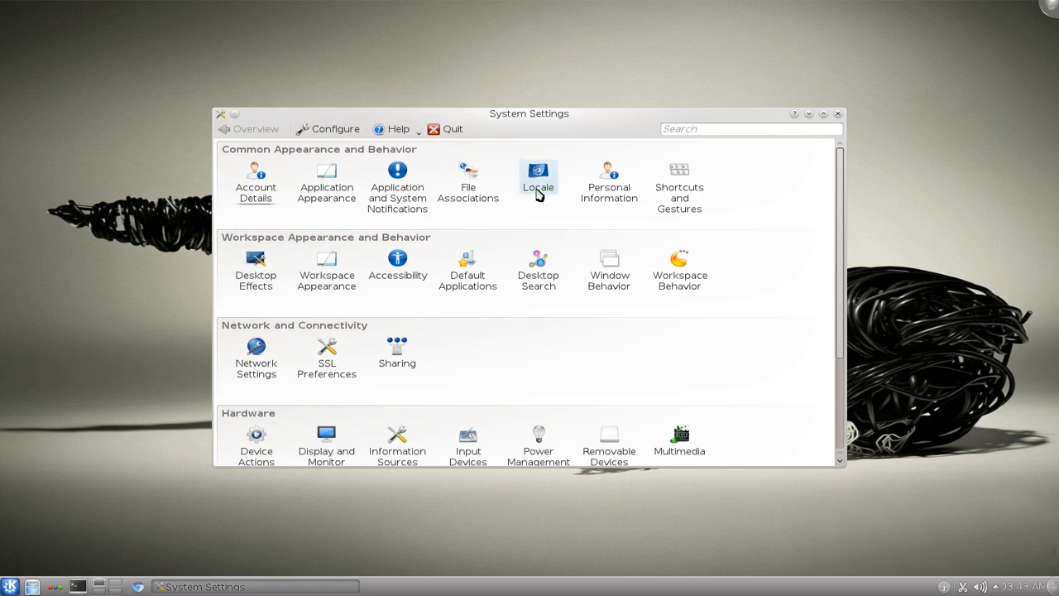
mouse_move(600, 167)
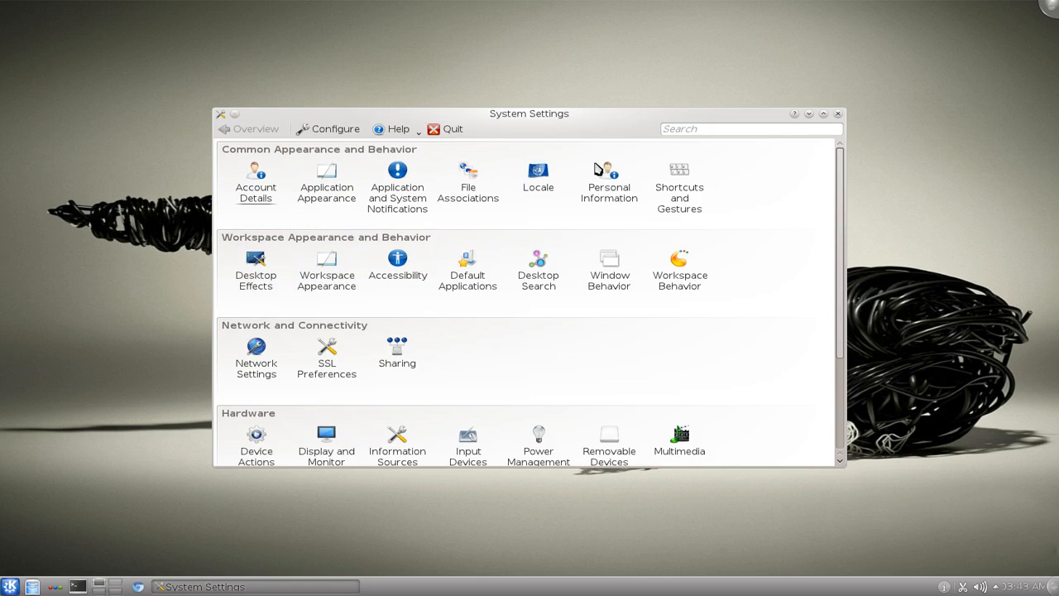
Step: Reopen the Login Screen module and show its Convenience tab with auto-login enabled
scroll(down, 3)
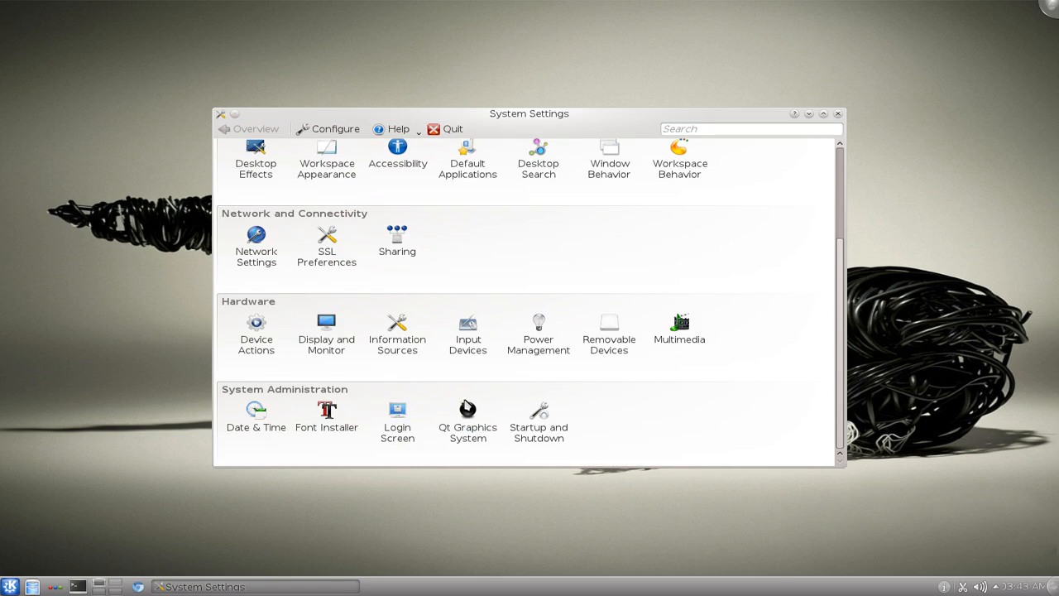
click(397, 408)
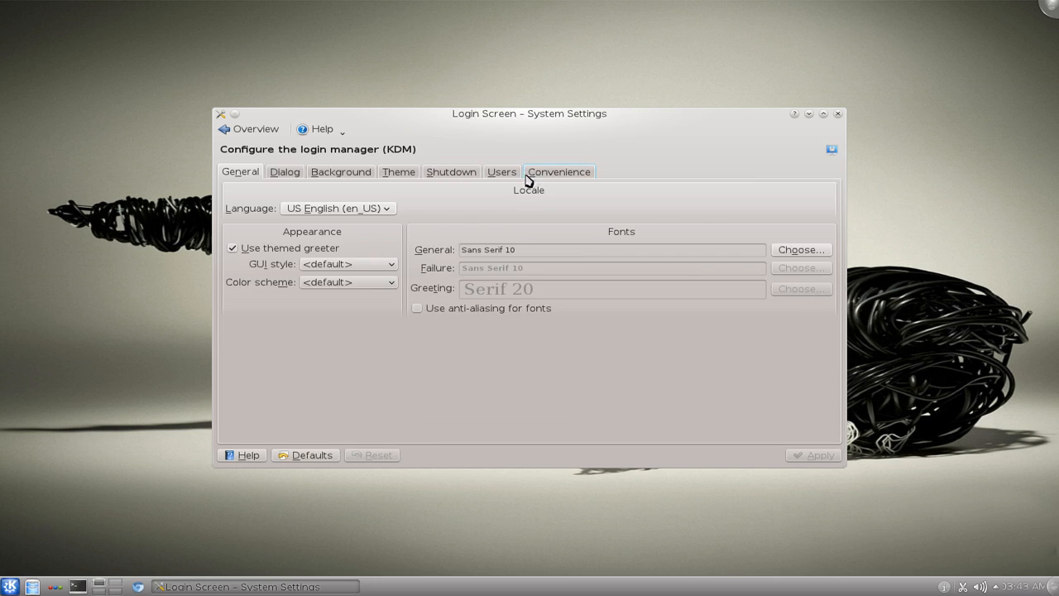
click(559, 171)
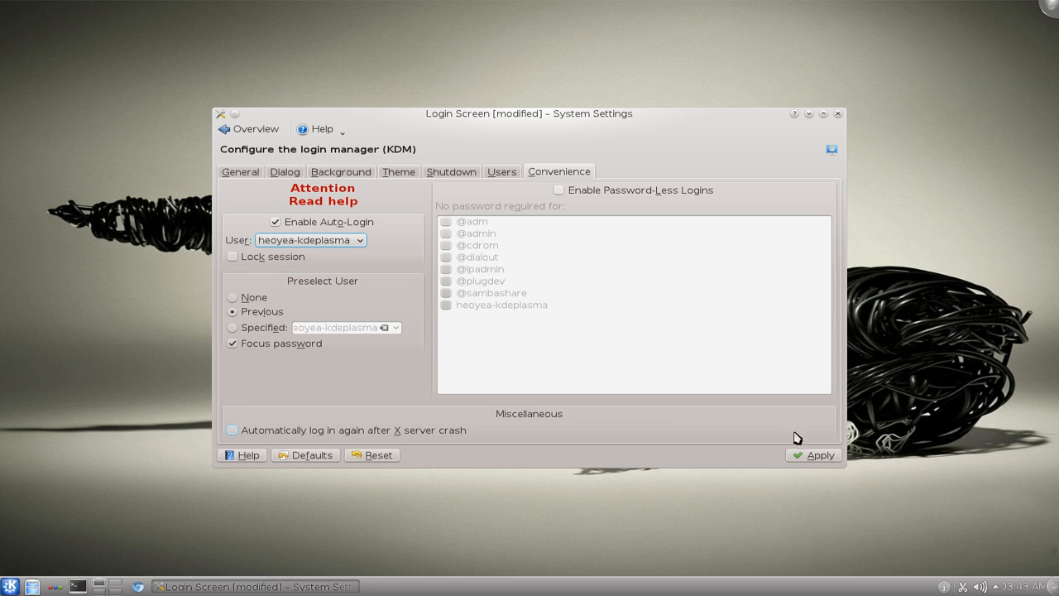
Step: Apply the auto-login setting for heoyea-kdeplasma, now without an authentication error
click(819, 455)
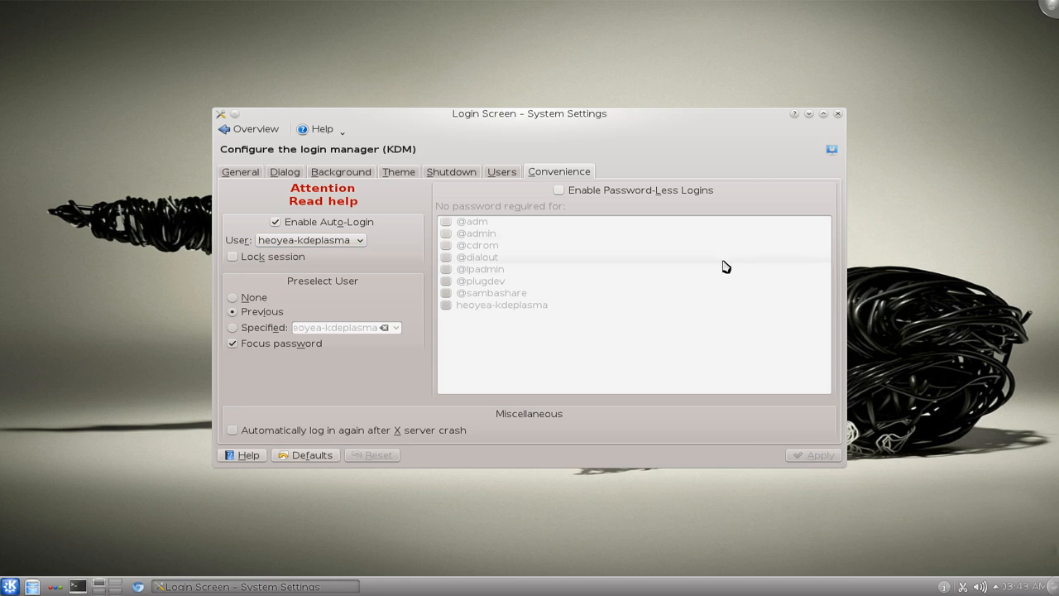
mouse_move(839, 120)
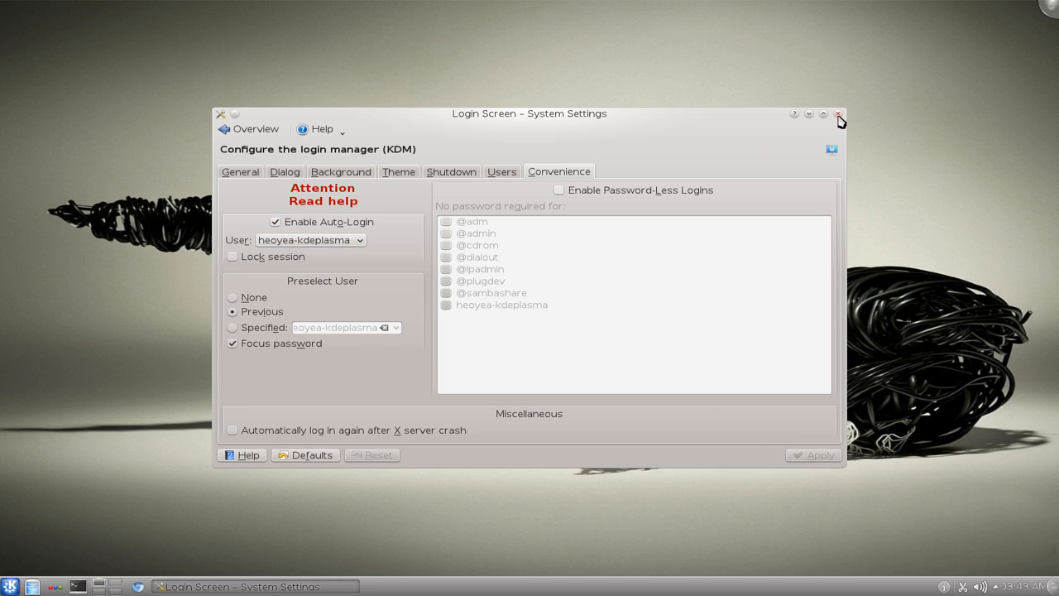
mouse_move(837, 114)
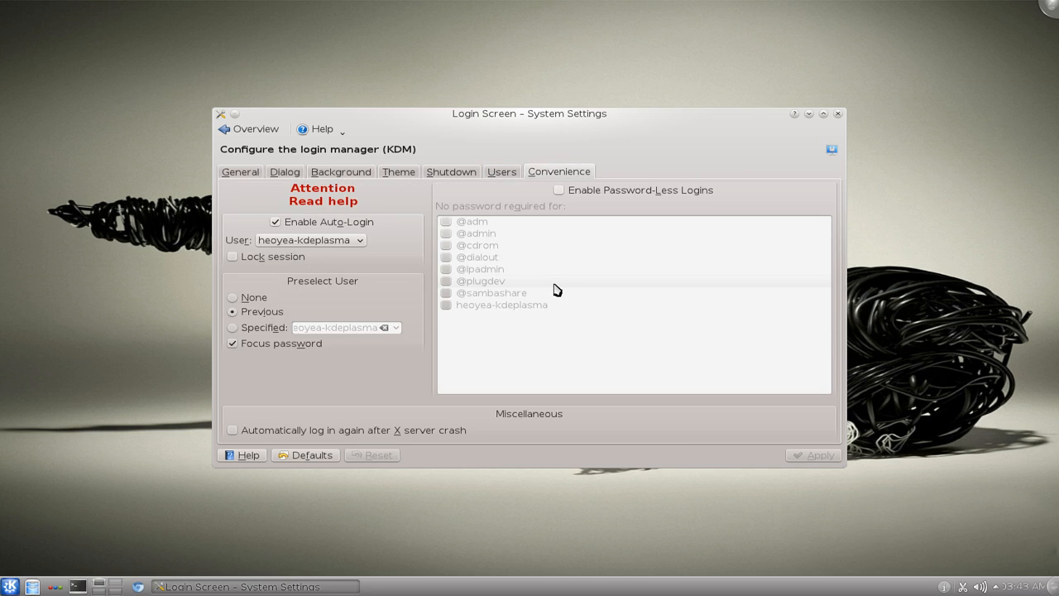
mouse_move(551, 306)
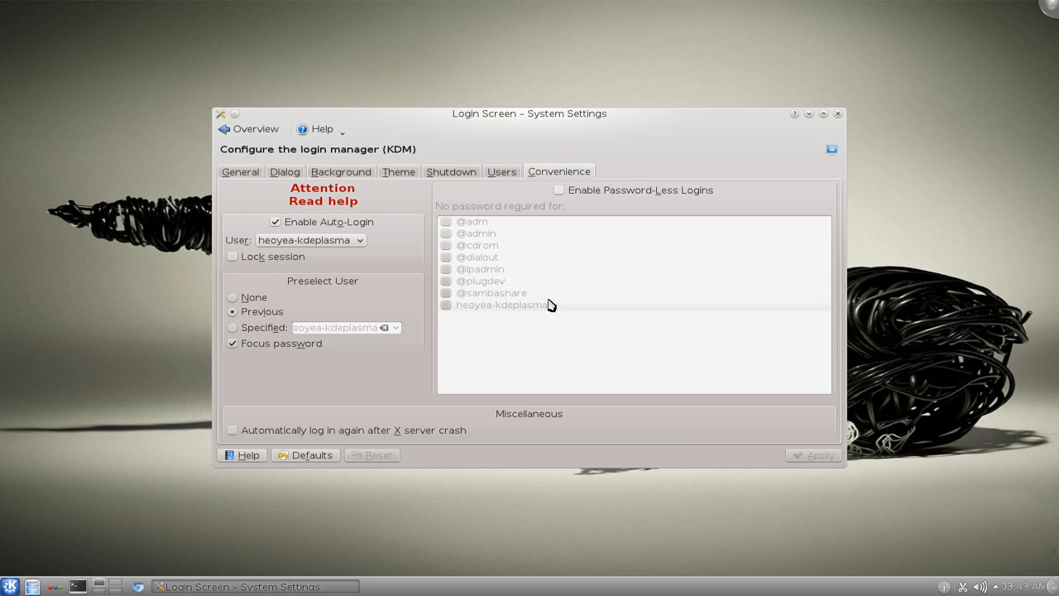
mouse_move(839, 121)
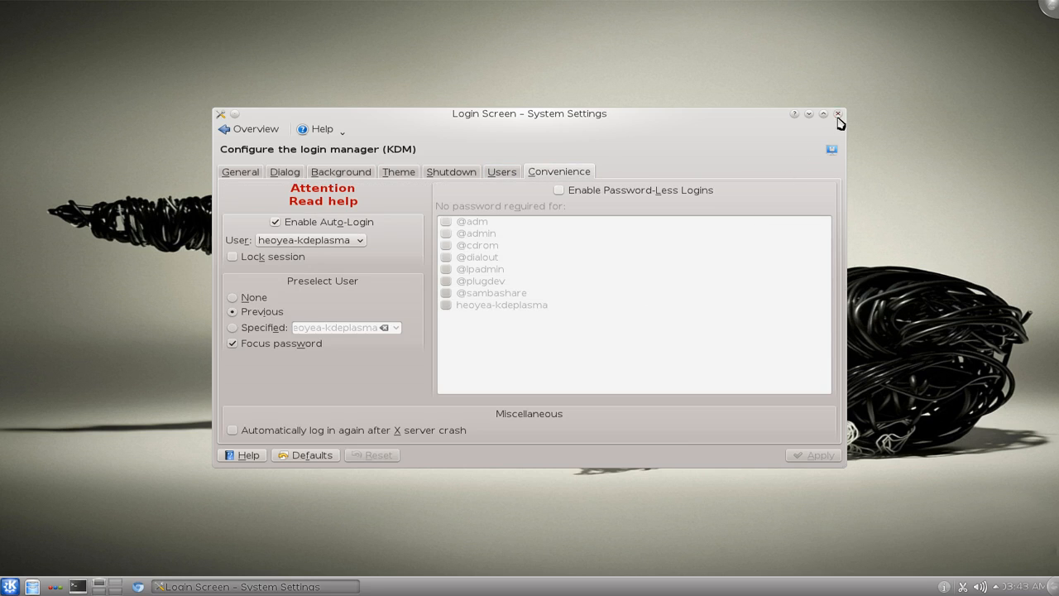